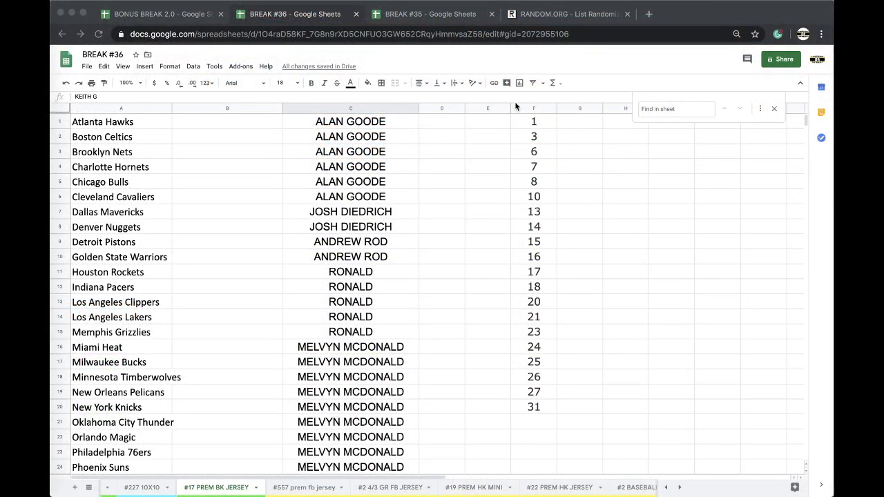
# - Select and copy the spot numbers column on the #17 PREM BK JERSEY sheet
pyautogui.click(534, 108)
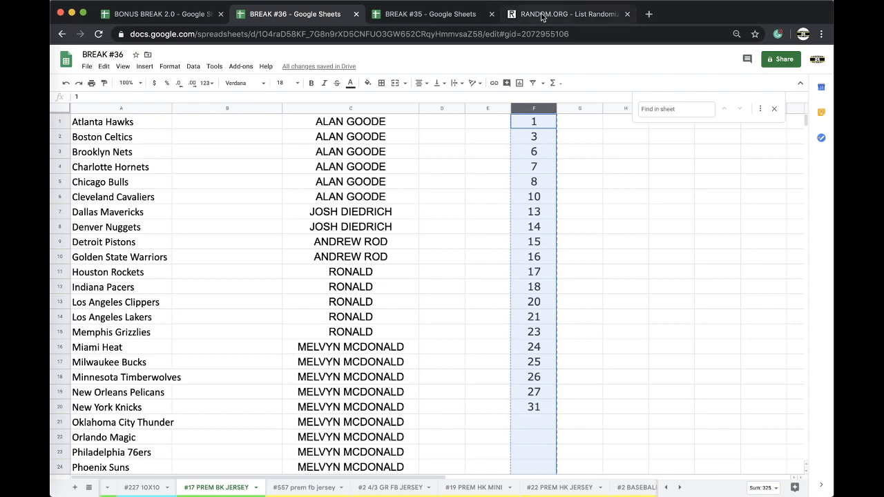
# - Paste the 20 spot numbers into the List Randomizer and shuffle them several times
pyautogui.click(567, 14)
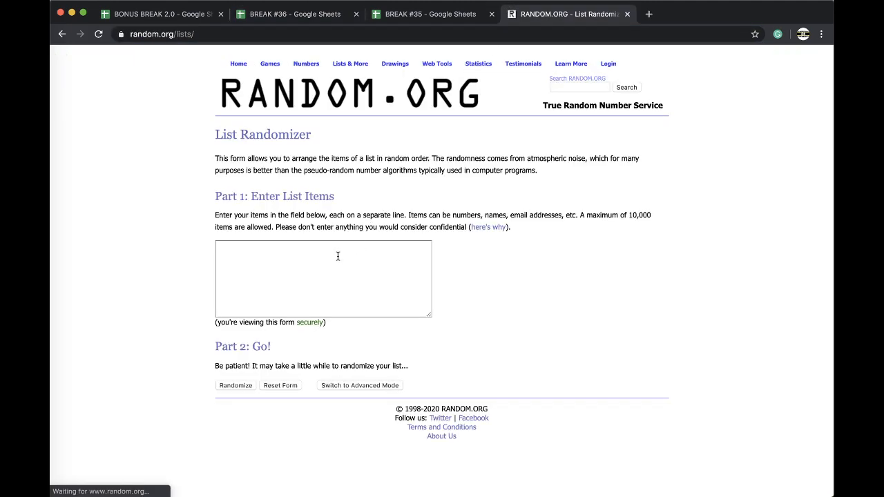
pyautogui.click(235, 386)
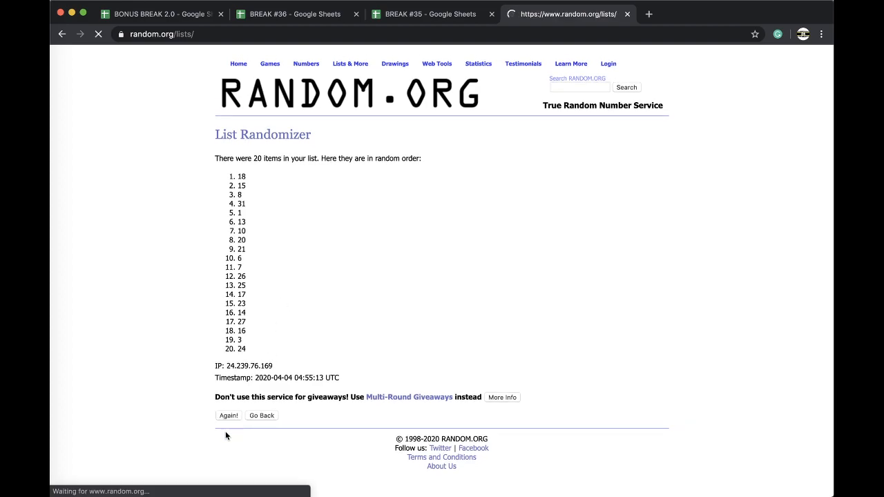
pyautogui.click(229, 414)
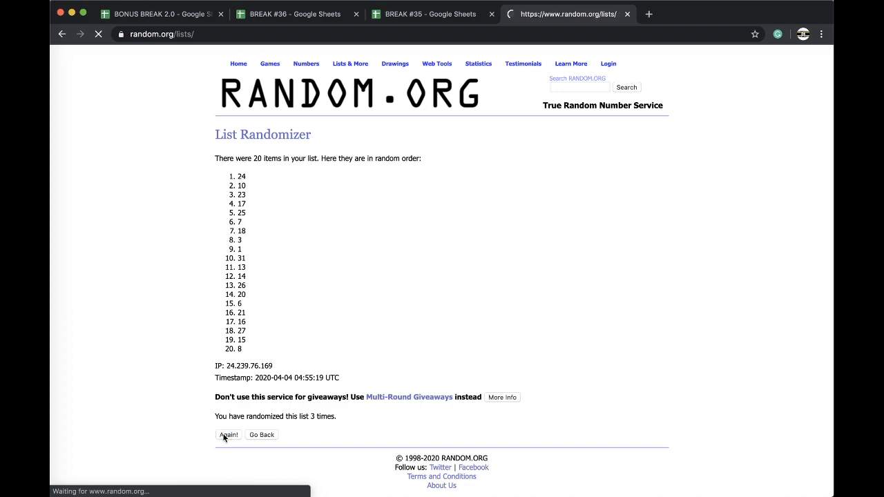
pyautogui.click(429, 14)
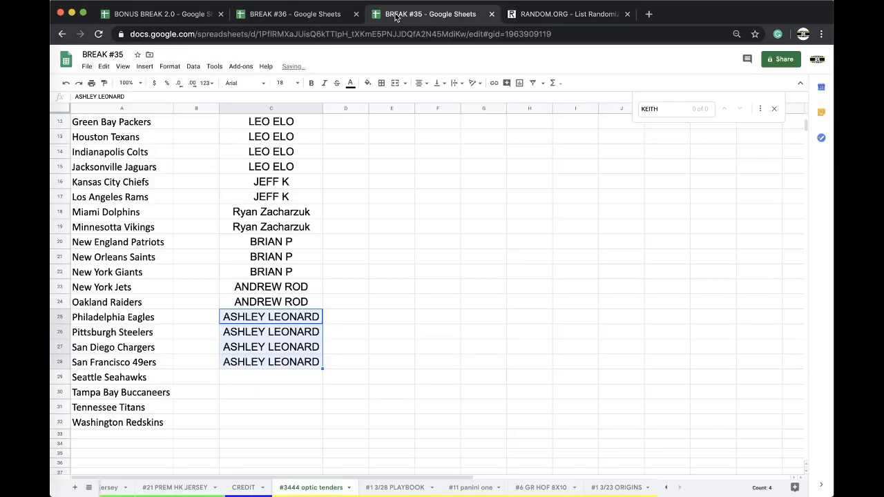
# - Highlight the Cleveland Cavaliers spot 10 cell green on the BREAK #36 jersey sheet
pyautogui.click(430, 14)
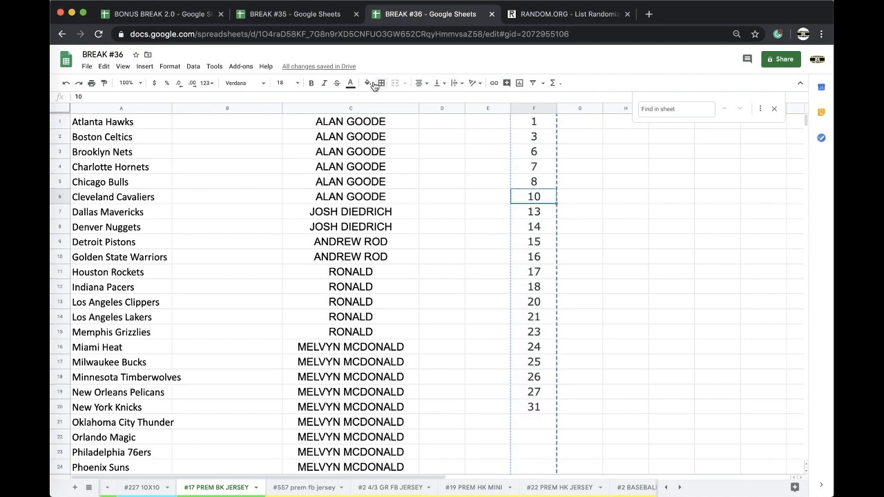
pyautogui.click(367, 83)
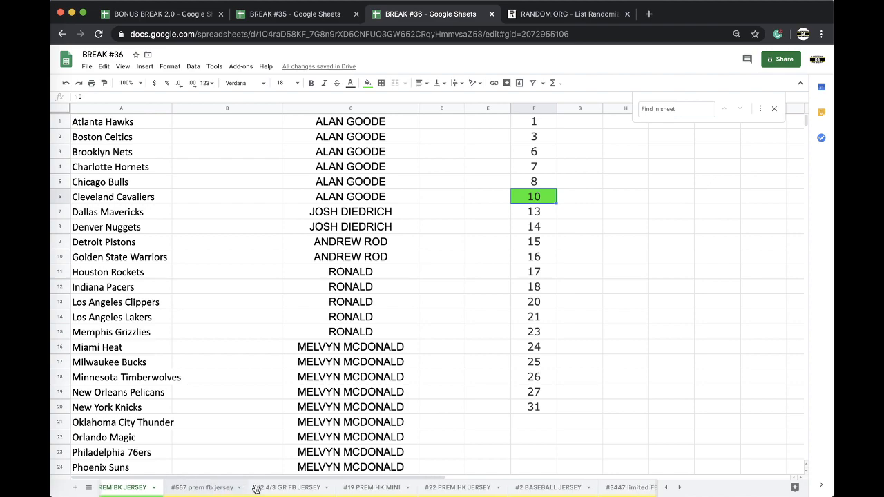
pyautogui.click(680, 486)
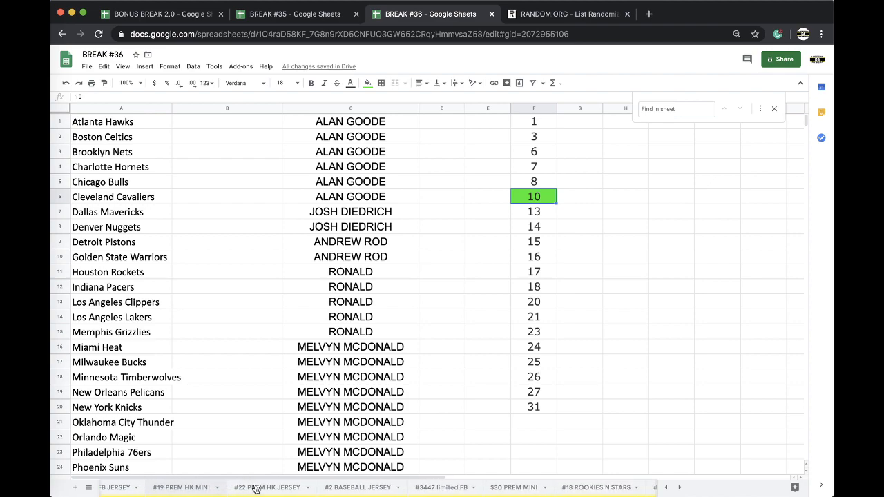
# - Duplicate the jersey sheet as #18 PREM BK JERSEY and start clearing its names and numbers
pyautogui.rightClick(271, 487)
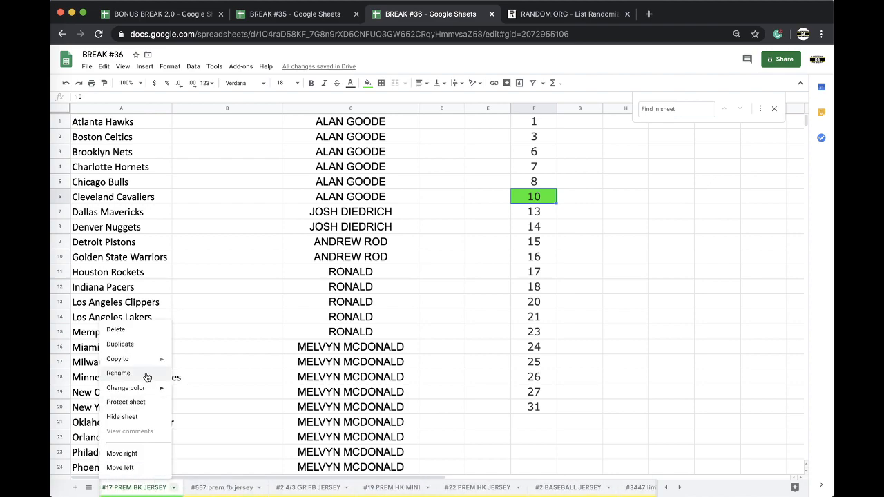
pyautogui.click(120, 344)
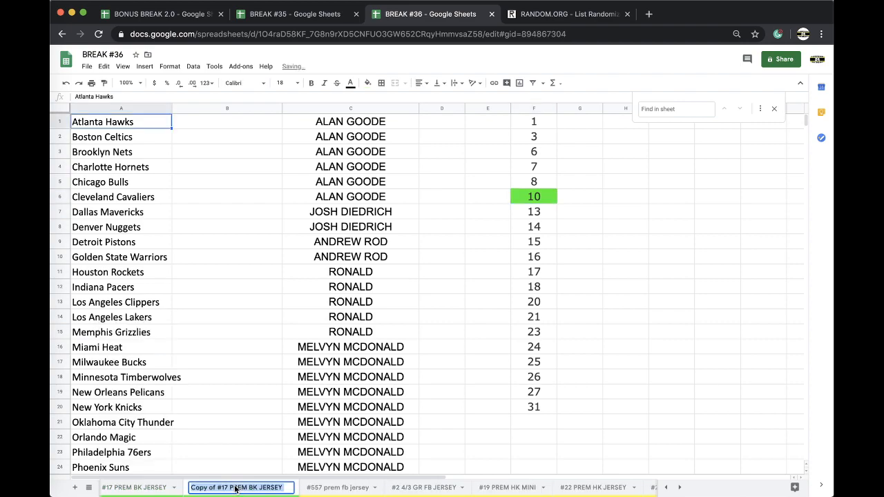
pyautogui.write('#18 PREM BK J')
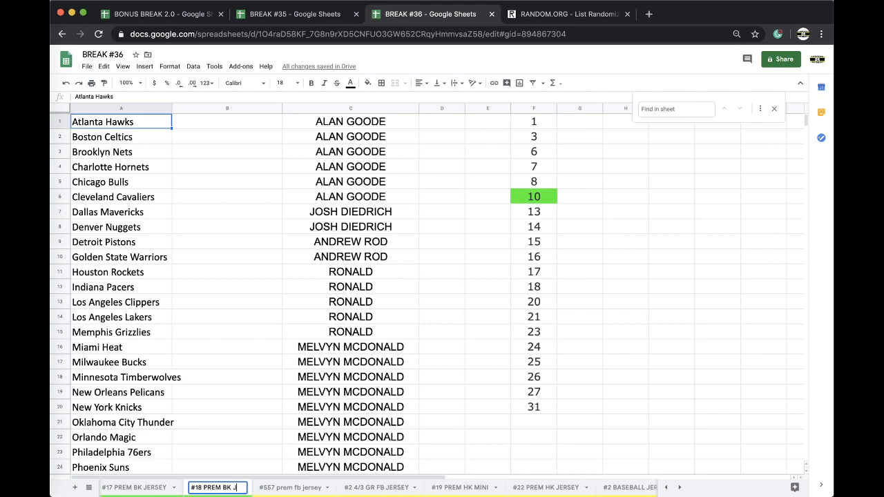
pyautogui.rightClick(218, 486)
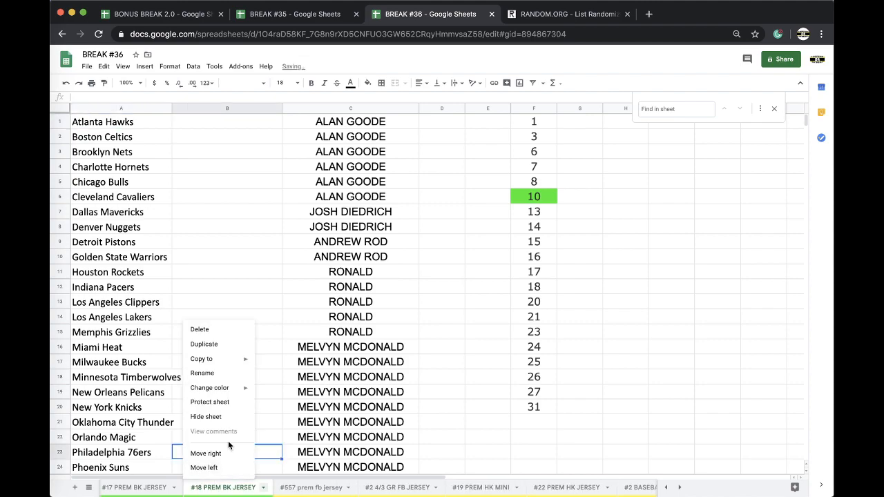
pyautogui.click(210, 386)
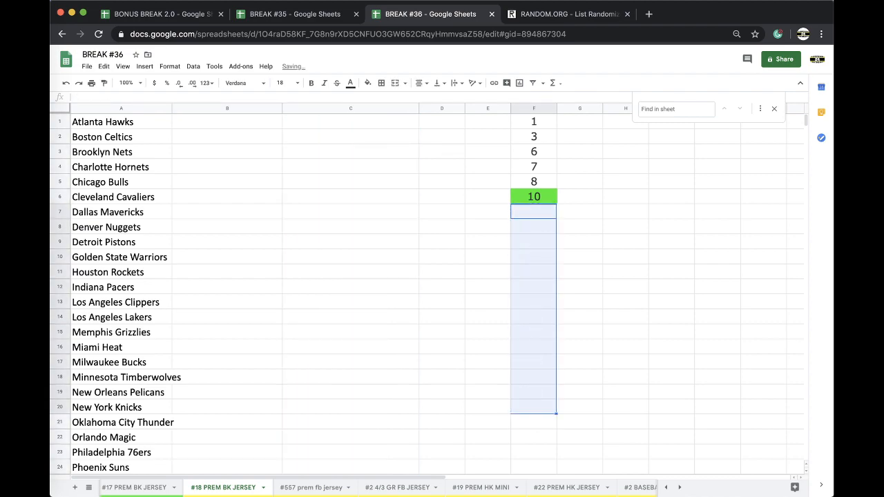
pyautogui.click(138, 488)
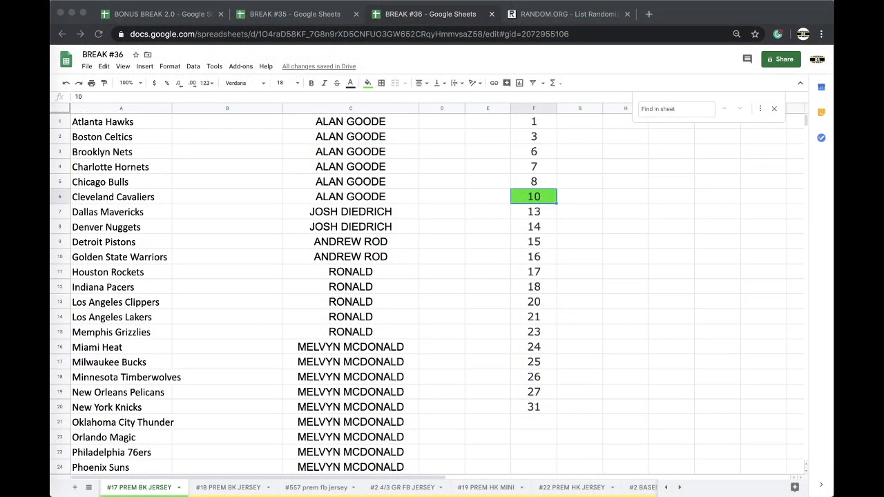
pyautogui.moveTo(384, 288)
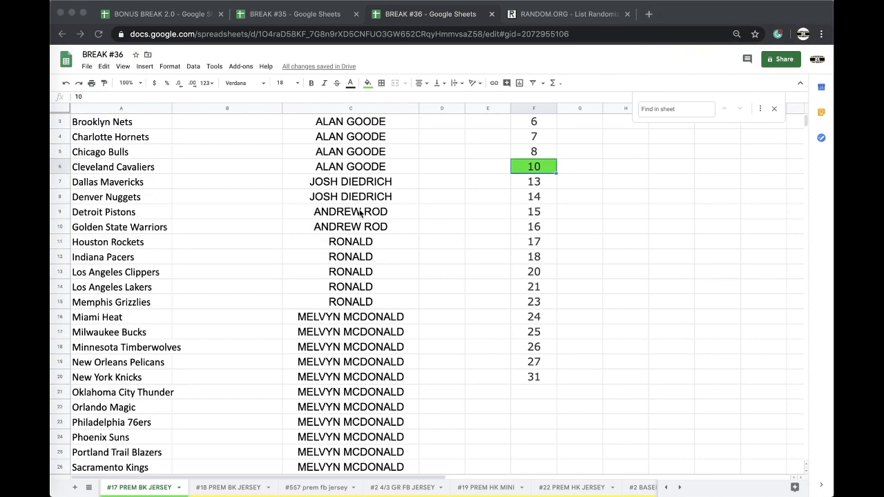
# - Scroll through the team list to review all 30 owner names before copying
pyautogui.scroll(-3)
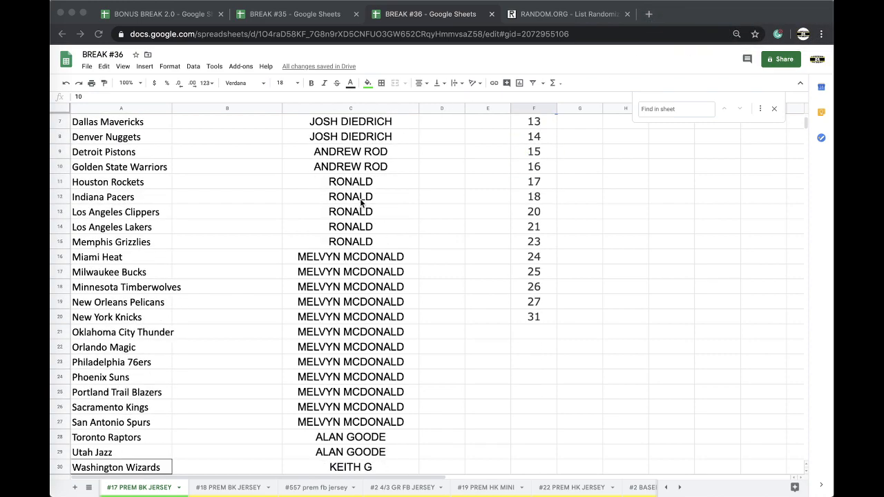
pyautogui.scroll(-3)
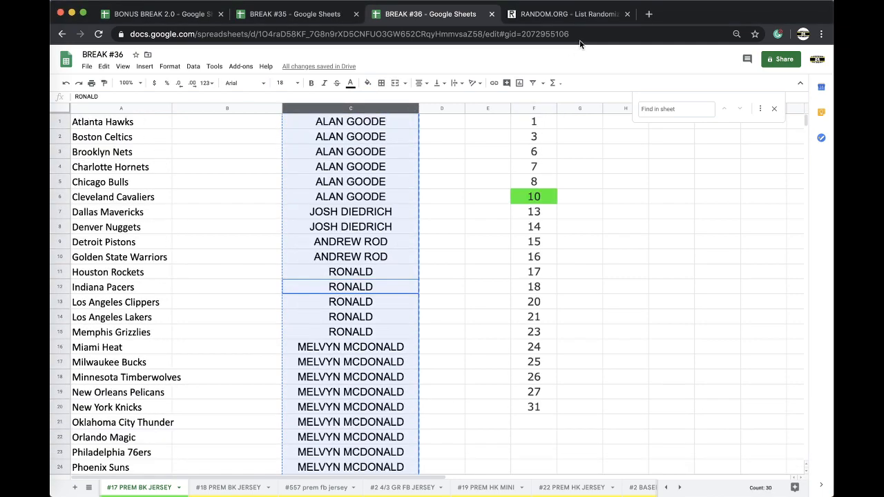
# - Paste the 30 owner names into the List Randomizer and shuffle them four times
pyautogui.click(566, 13)
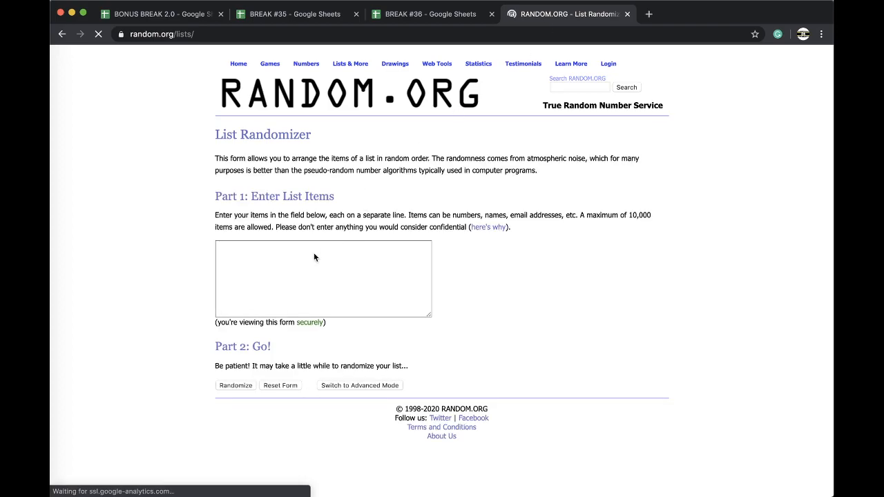
pyautogui.click(234, 385)
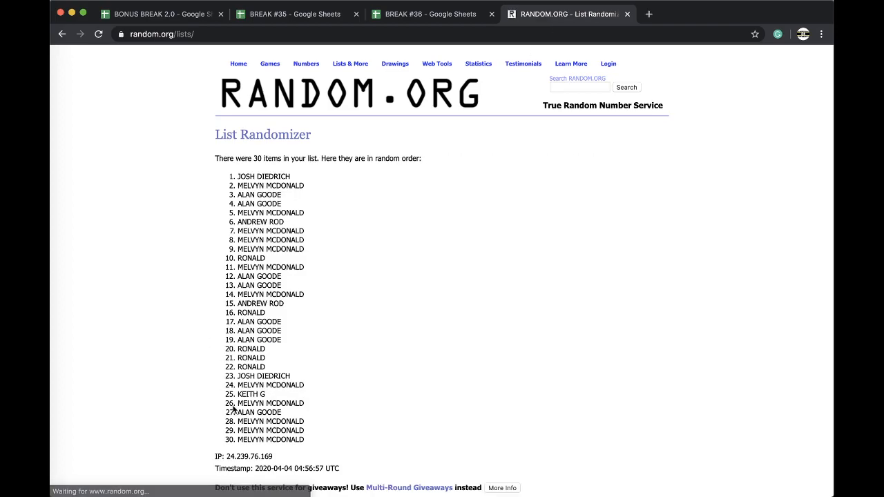
pyautogui.click(230, 427)
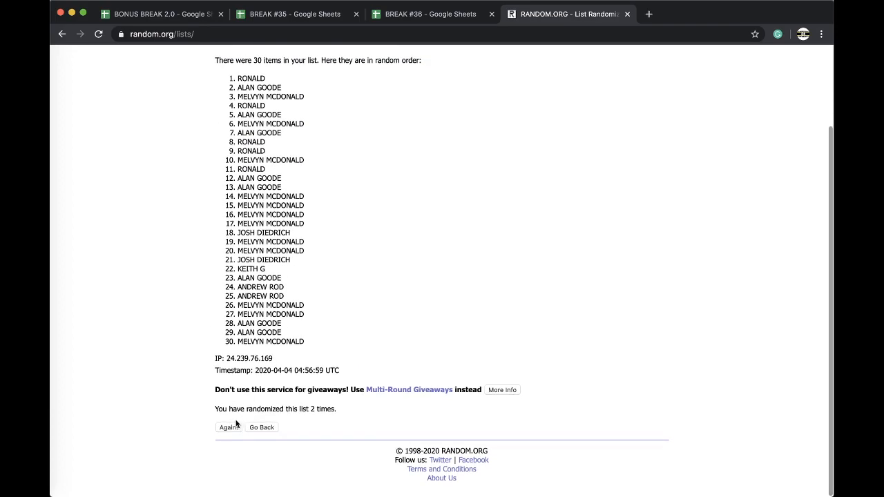
pyautogui.click(229, 427)
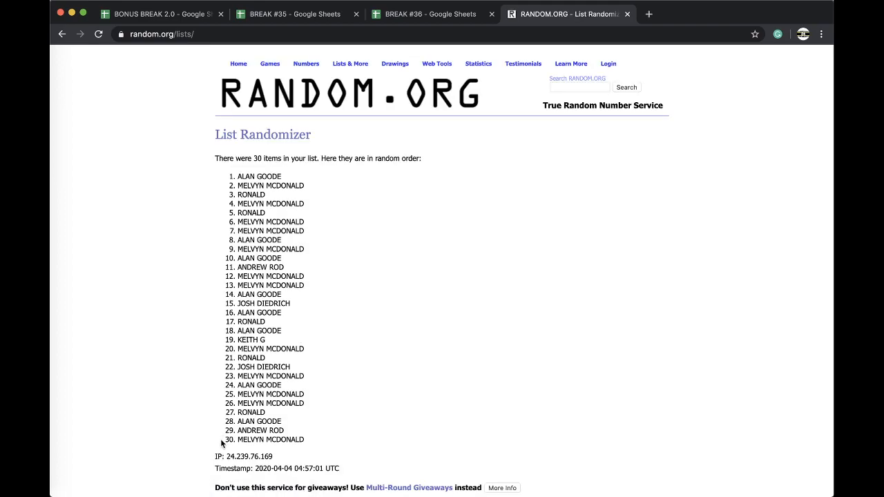
pyautogui.click(228, 425)
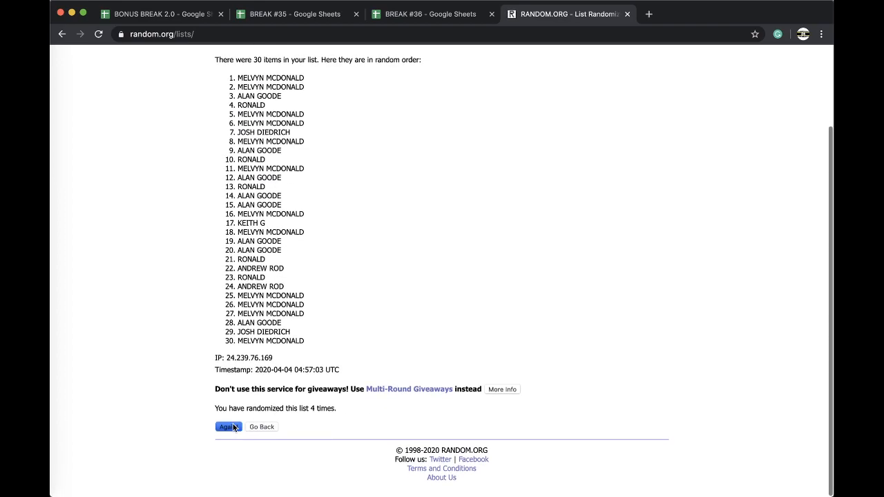
pyautogui.click(226, 427)
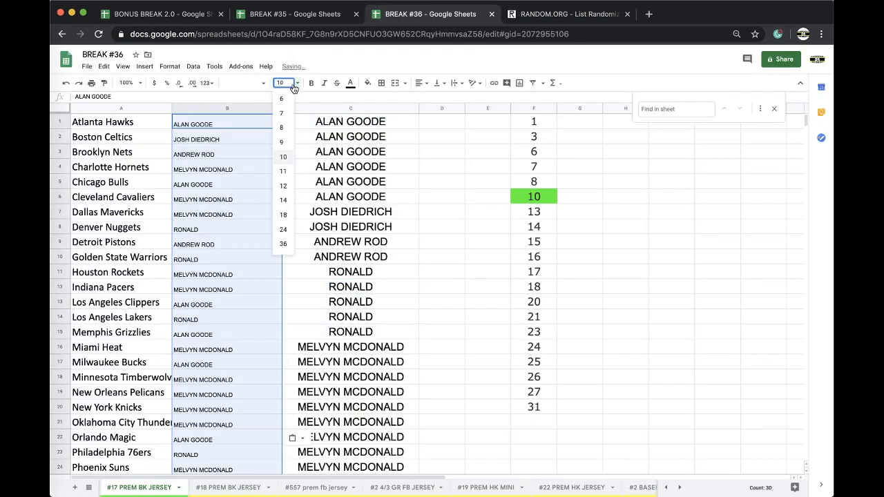
# - Sort the jersey sheet by the shuffled owner names in column B, A to Z
pyautogui.click(193, 66)
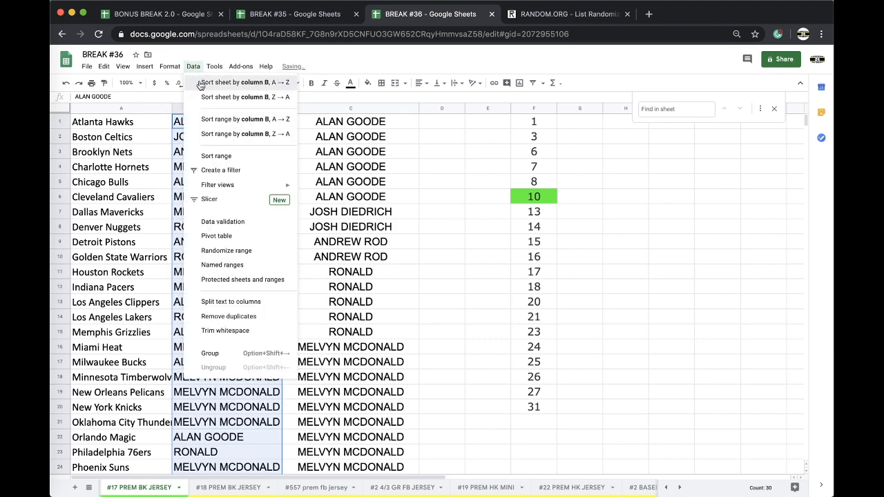
pyautogui.click(244, 83)
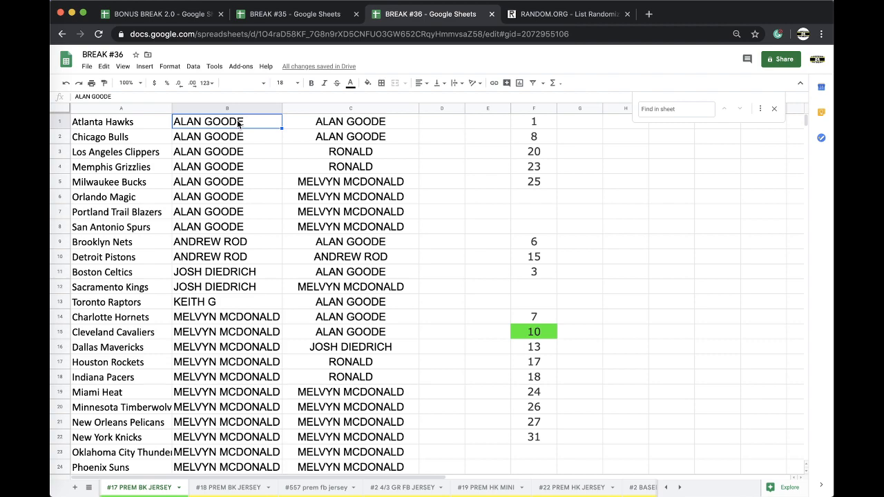
pyautogui.moveTo(185, 240)
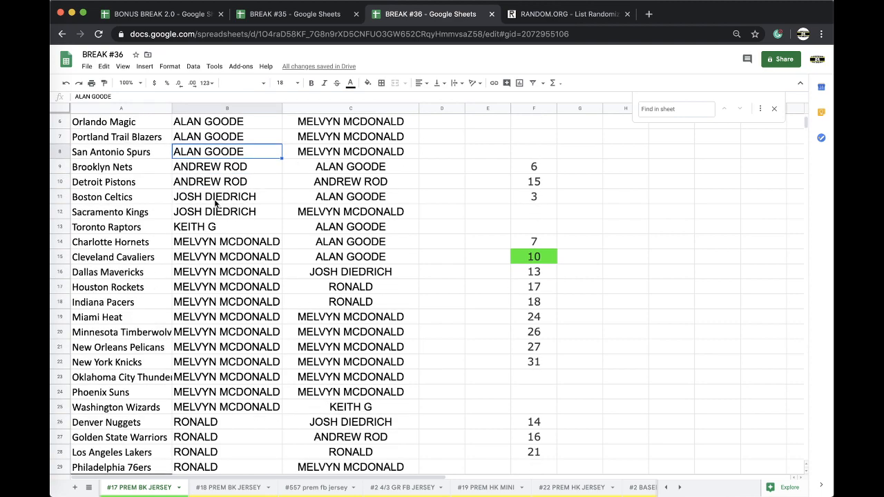
pyautogui.scroll(-3)
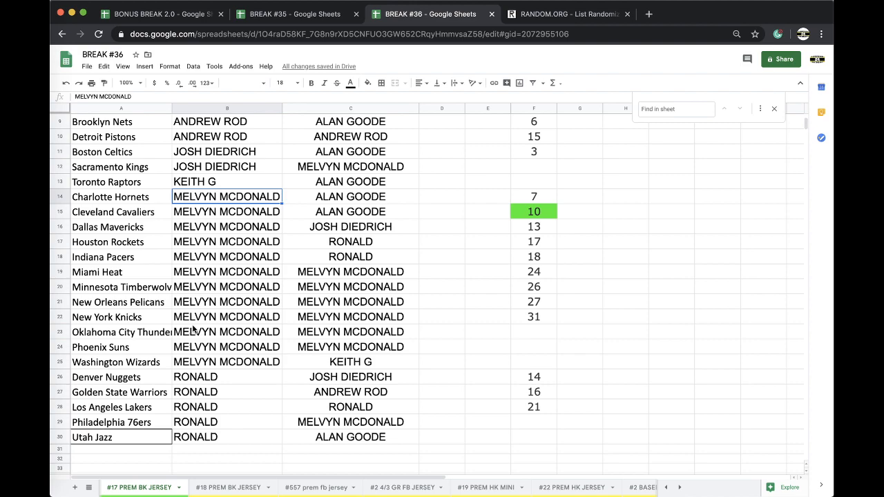
pyautogui.moveTo(193, 330)
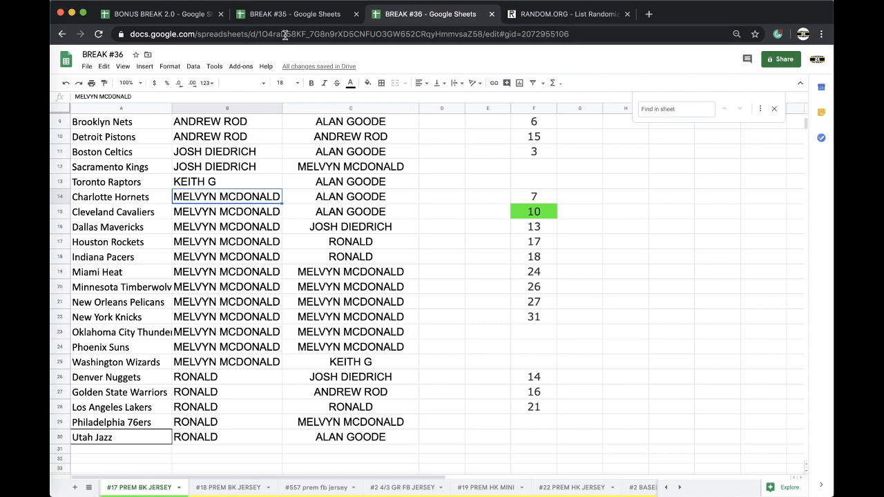
pyautogui.click(293, 13)
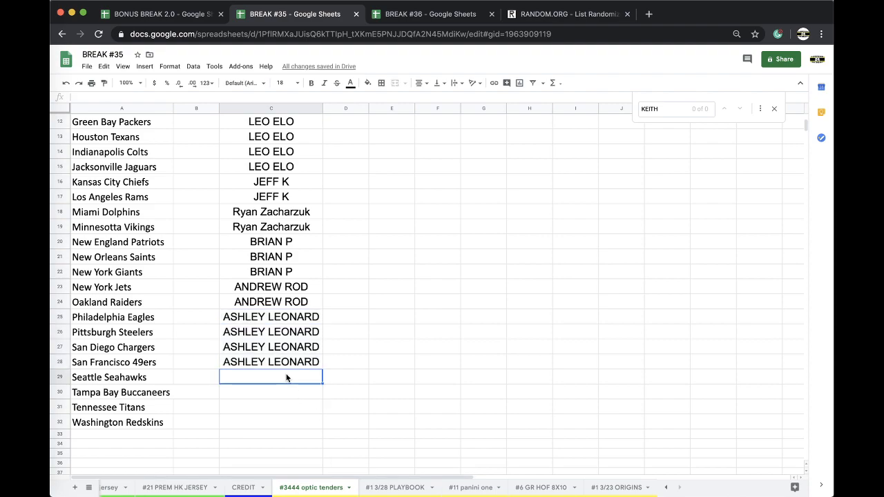
pyautogui.write('JUSTIN ENGLE')
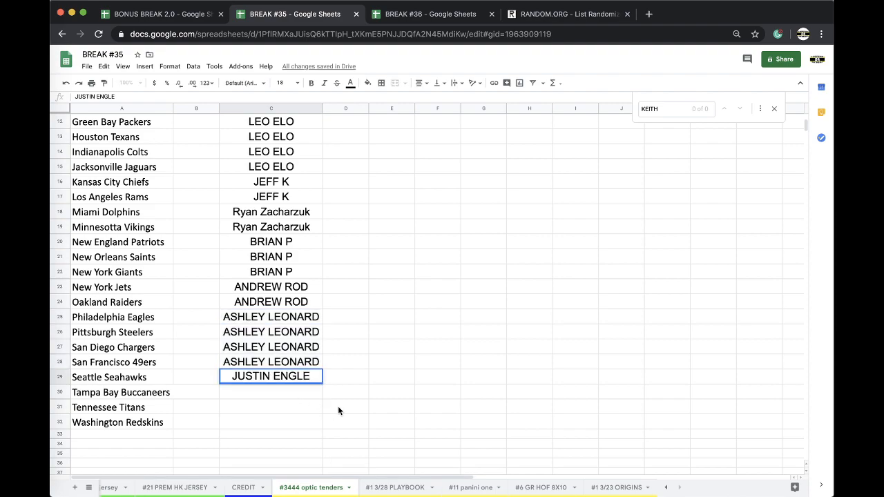
pyautogui.click(428, 13)
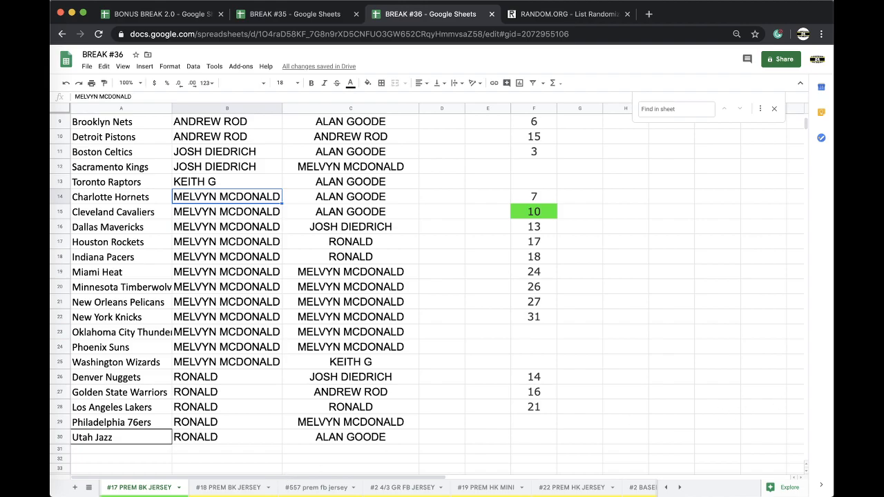
pyautogui.click(321, 486)
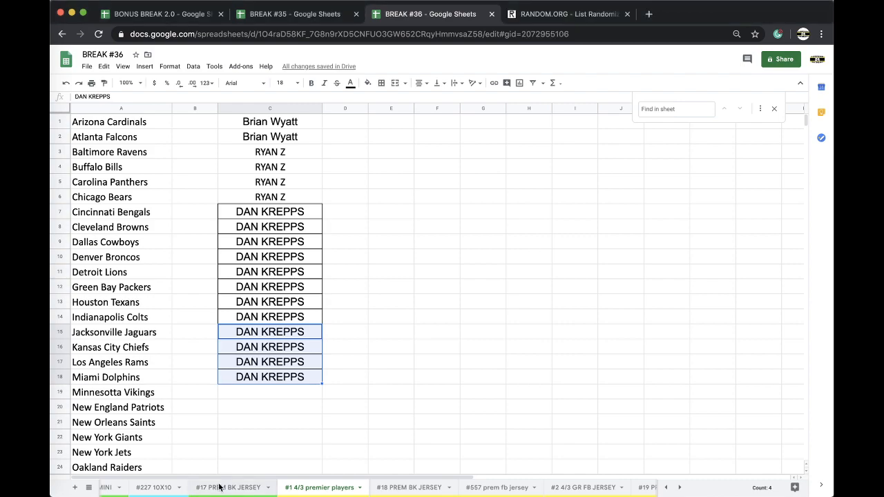
pyautogui.click(232, 486)
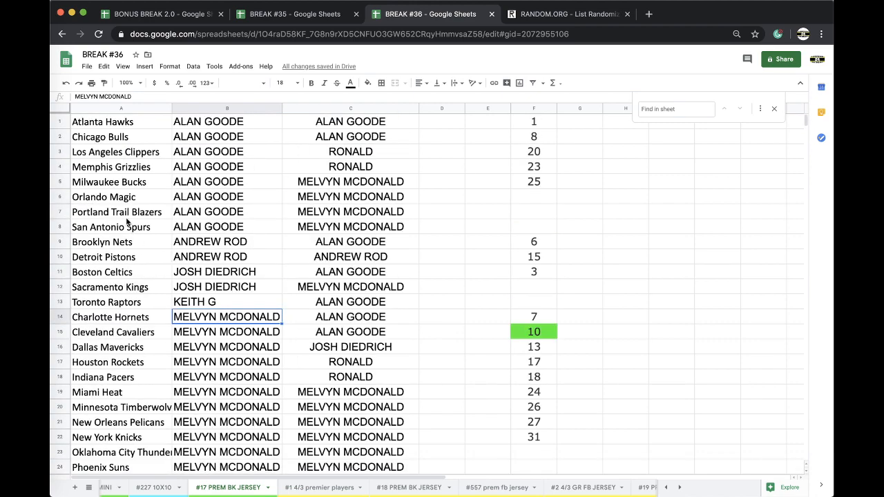
pyautogui.moveTo(156, 243)
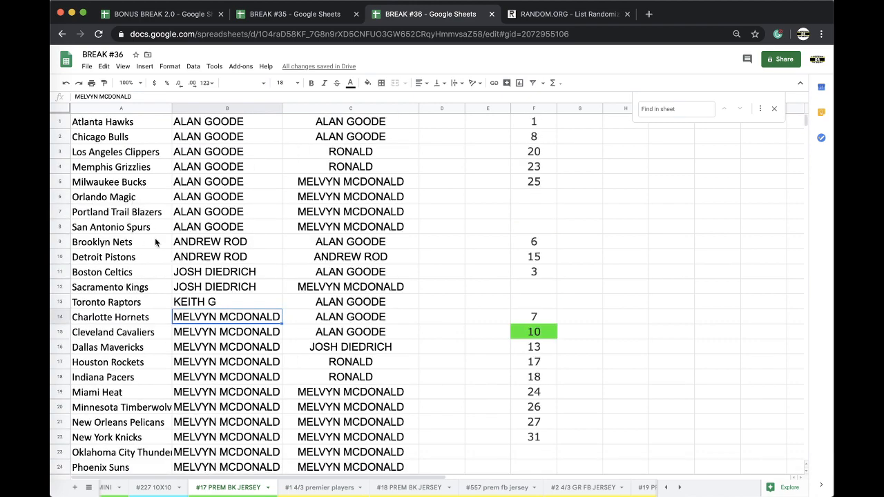
pyautogui.click(122, 107)
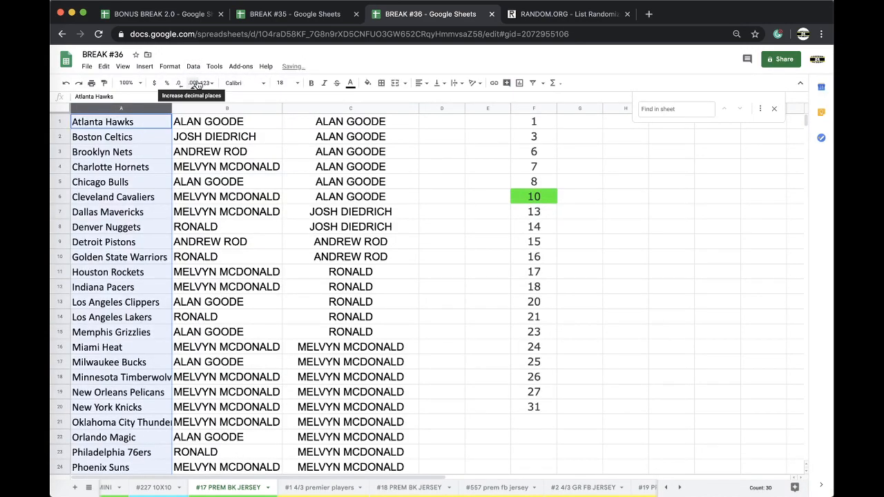
pyautogui.scroll(-3)
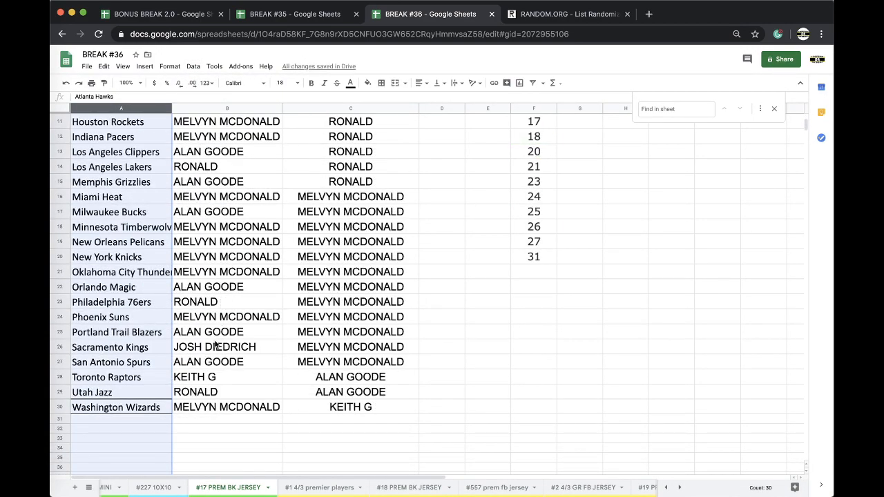
pyautogui.click(356, 83)
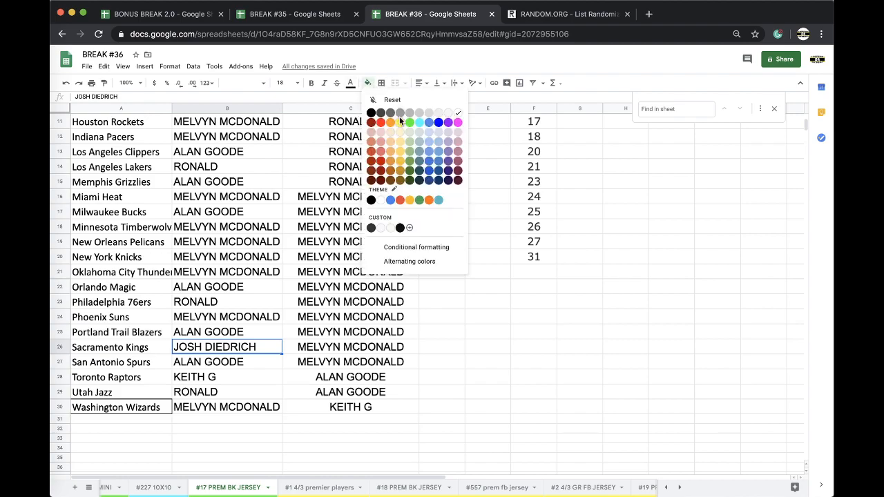
pyautogui.click(390, 121)
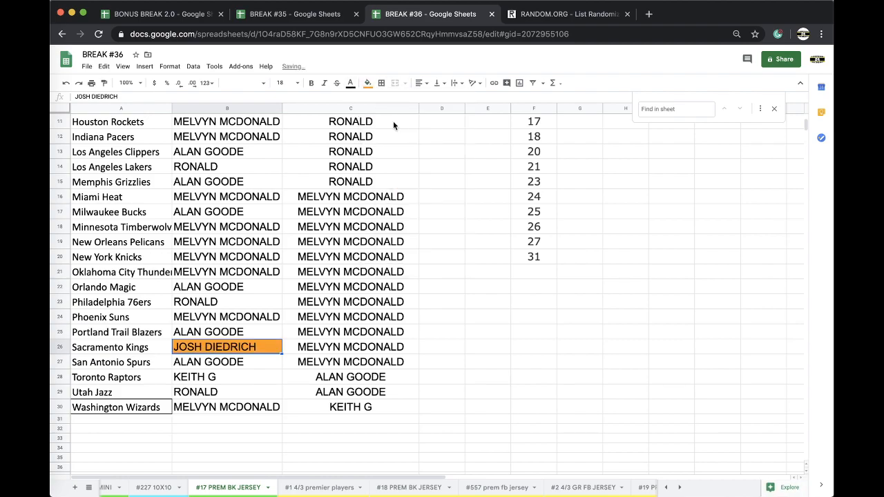
# - Review the list and select the column C names for randomizing
pyautogui.scroll(3)
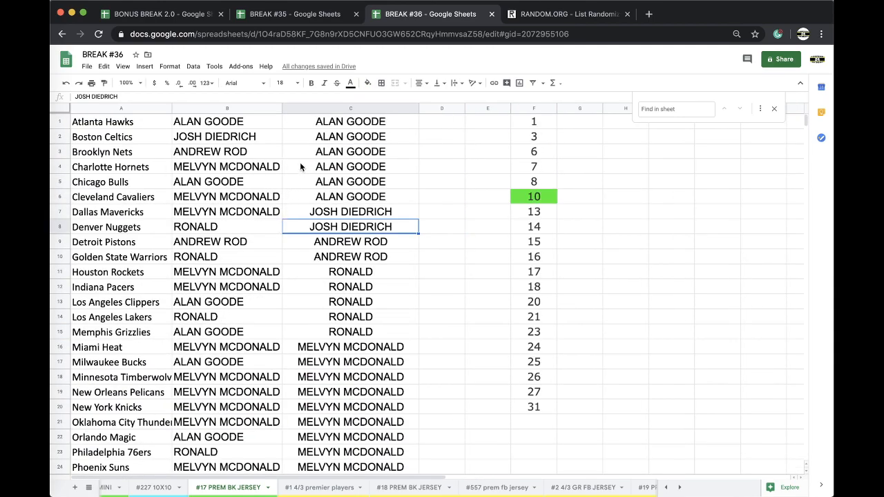
pyautogui.scroll(-3)
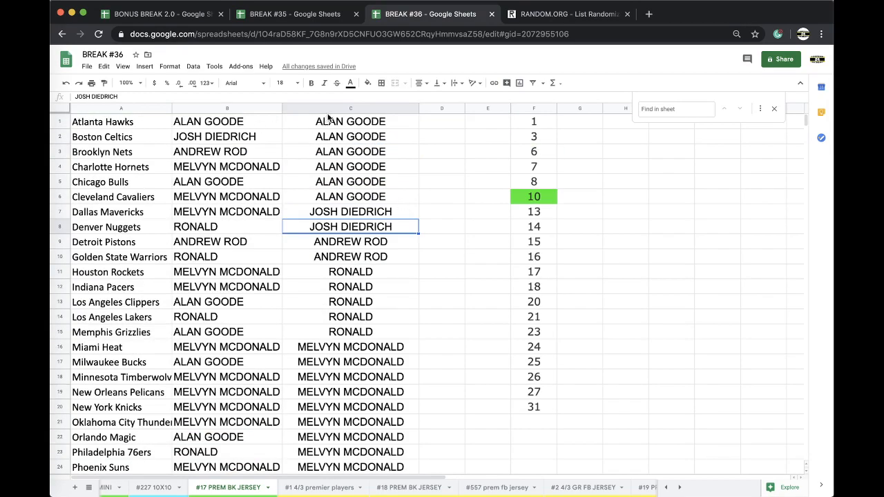
pyautogui.click(351, 108)
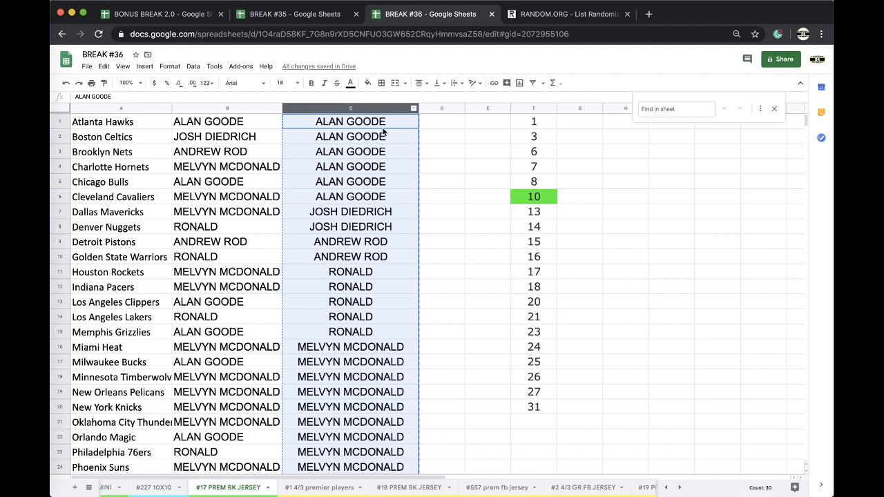
pyautogui.click(566, 14)
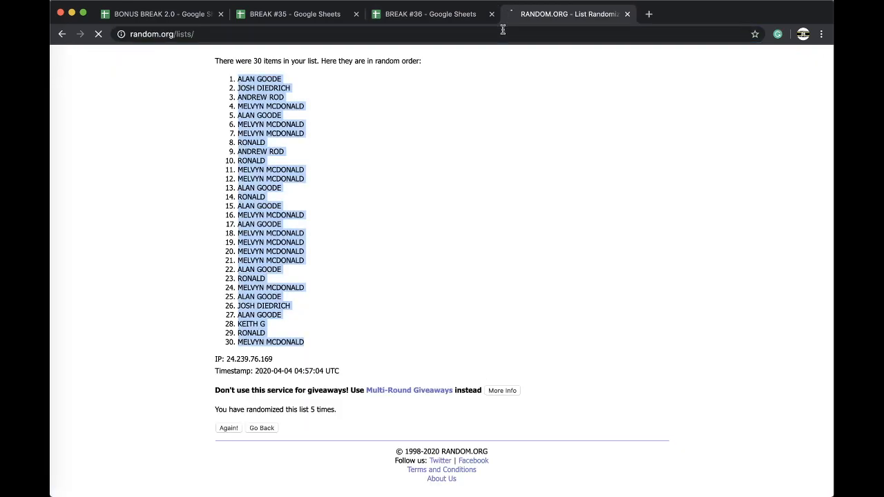
pyautogui.click(262, 428)
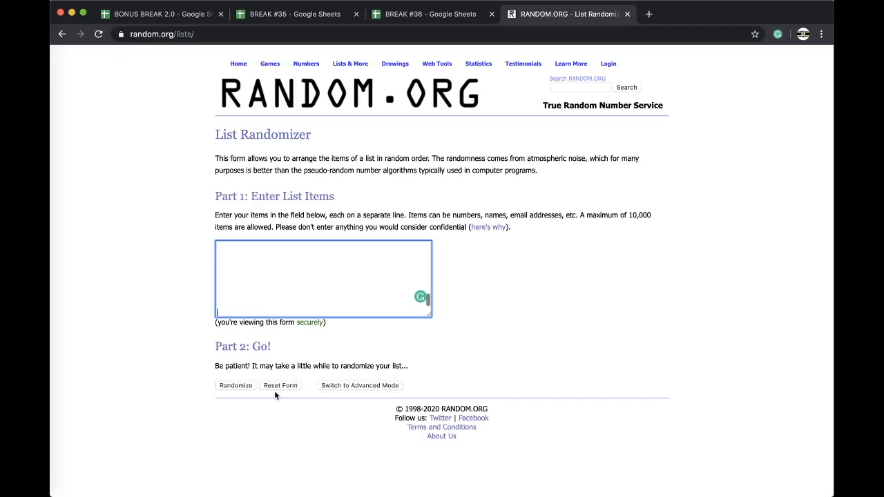
pyautogui.click(235, 386)
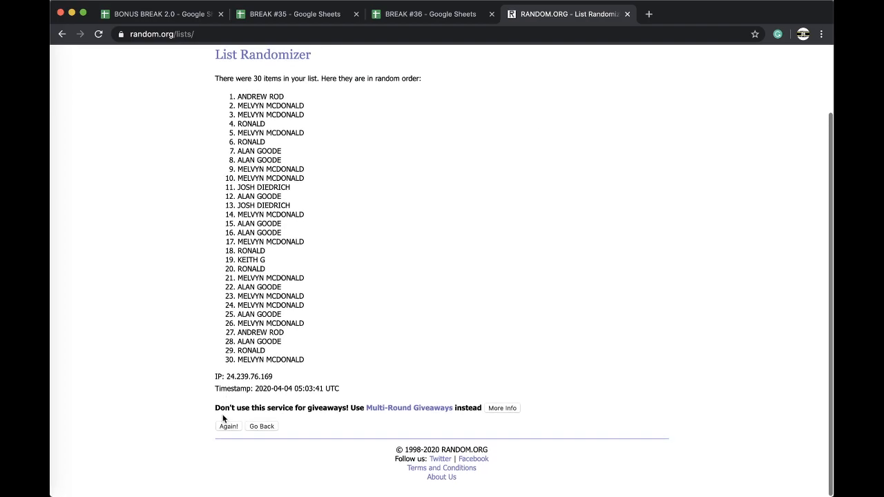
pyautogui.click(228, 425)
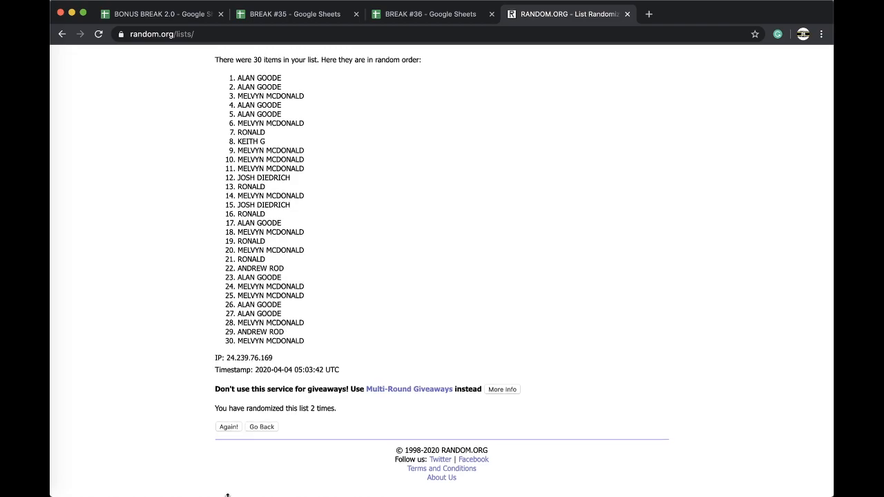
pyautogui.click(228, 427)
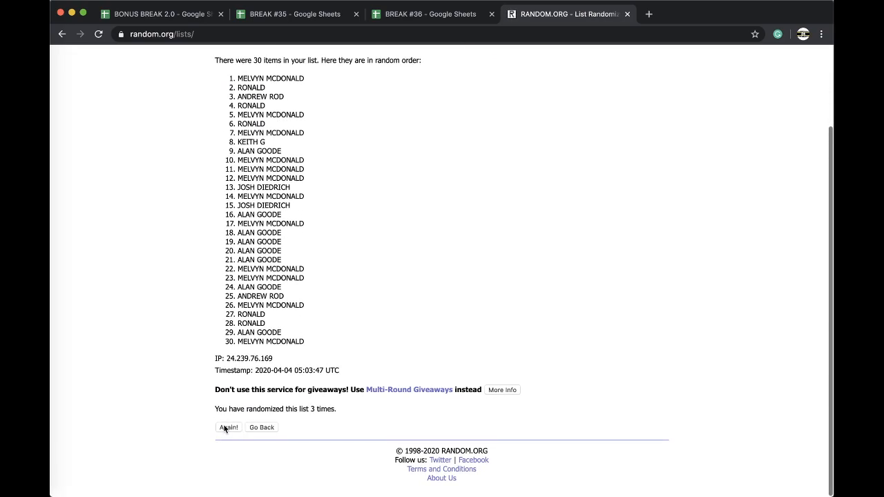
pyautogui.click(228, 427)
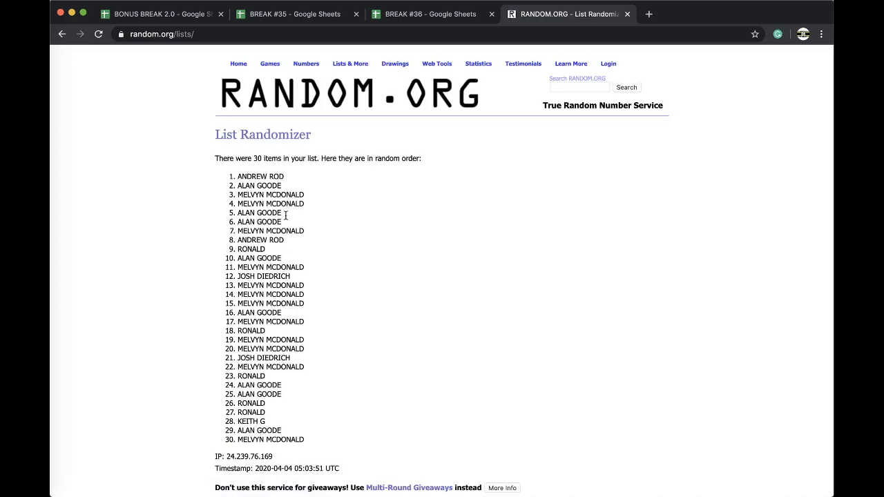
pyautogui.doubleClick(260, 177)
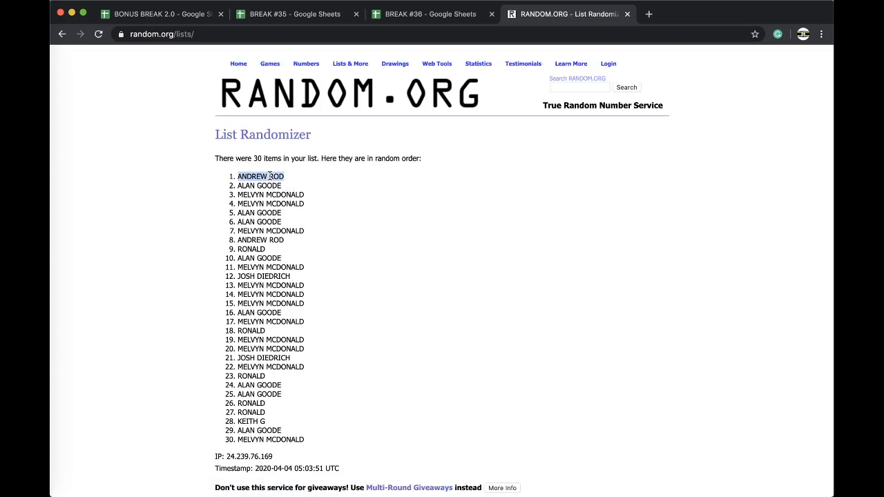
pyautogui.click(294, 14)
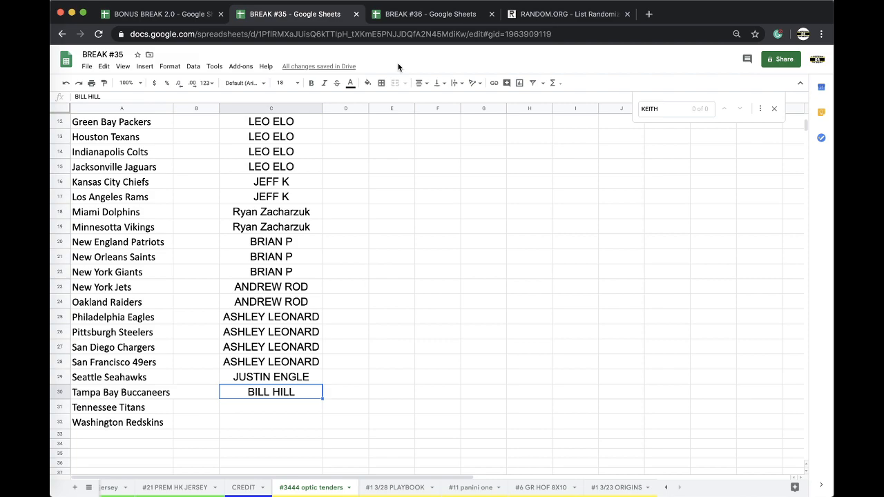
pyautogui.click(428, 14)
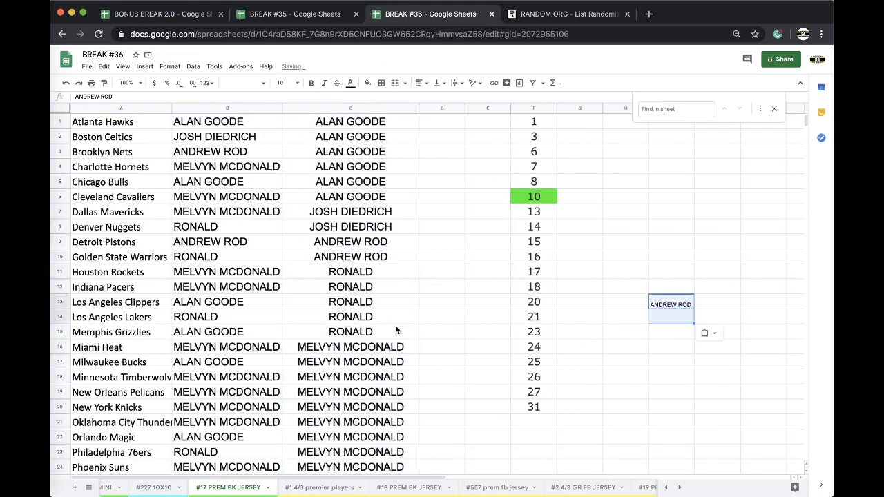
pyautogui.write('MELVYN MCDONALD')
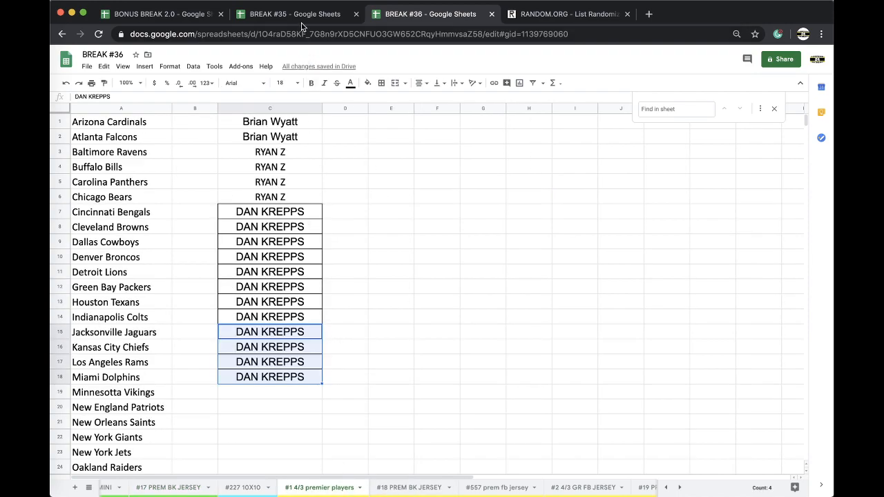
pyautogui.click(296, 14)
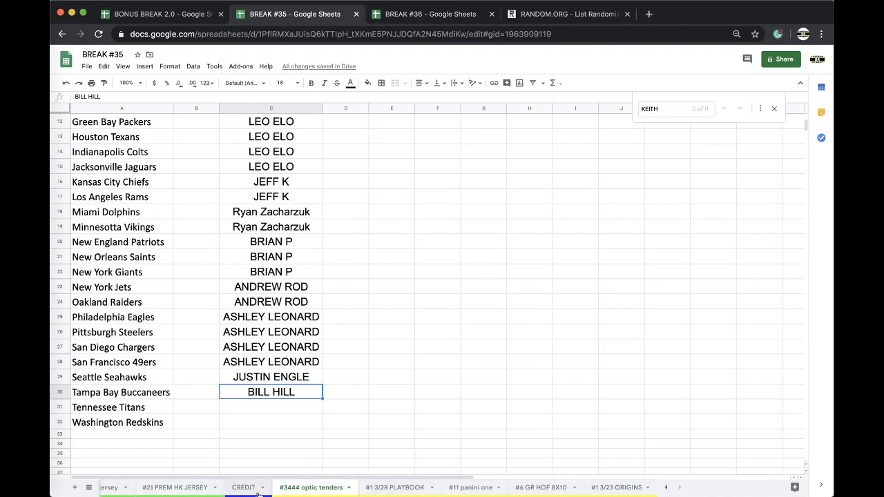
# - Show the #4 bonus basketball sheet of BONUS BREAK 2.0 to check unclaimed teams
pyautogui.click(163, 14)
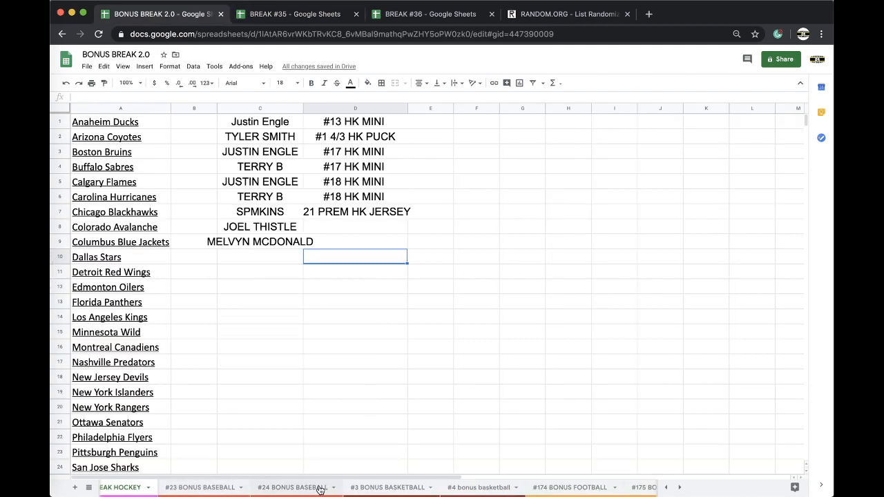
pyautogui.click(478, 486)
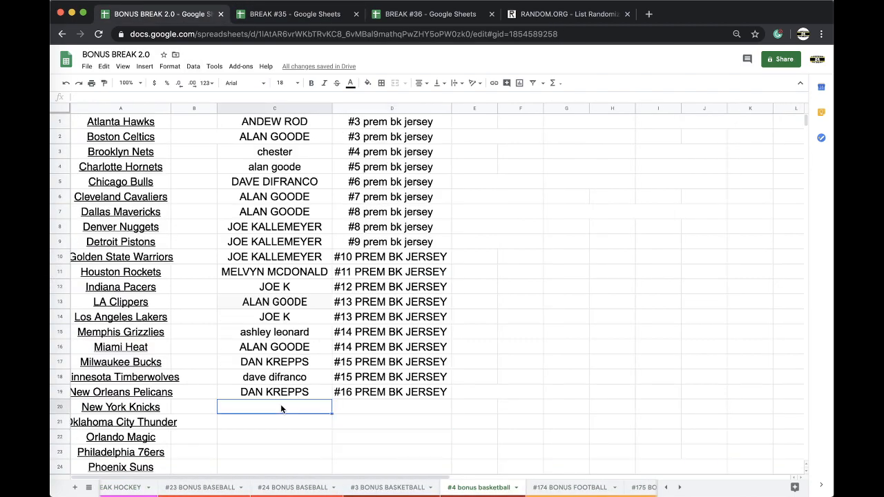